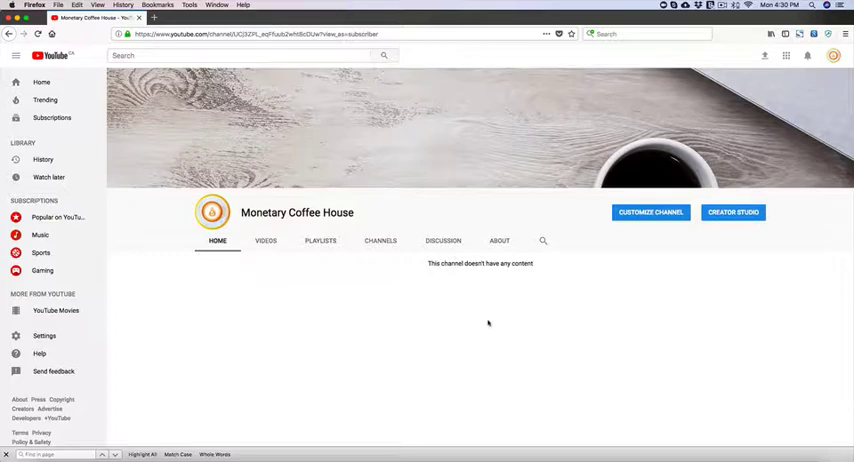
mouse_move(504, 328)
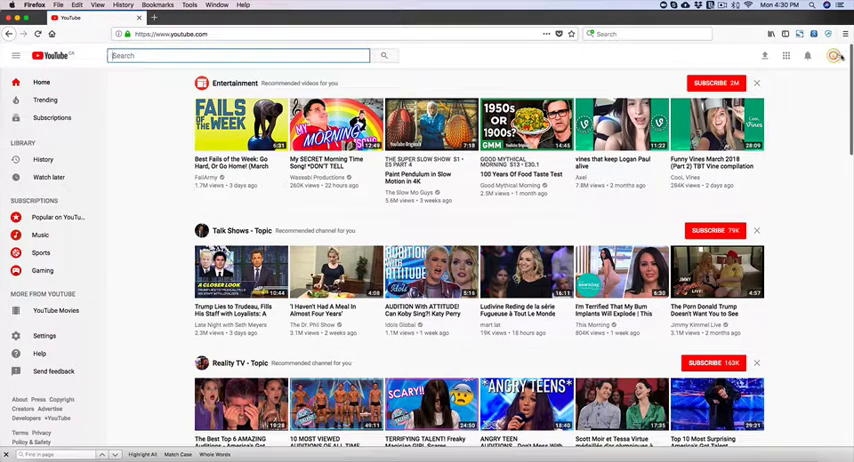
- Reach YouTube's video upload page from the Monetary Coffee House avatar menu
left_click(834, 56)
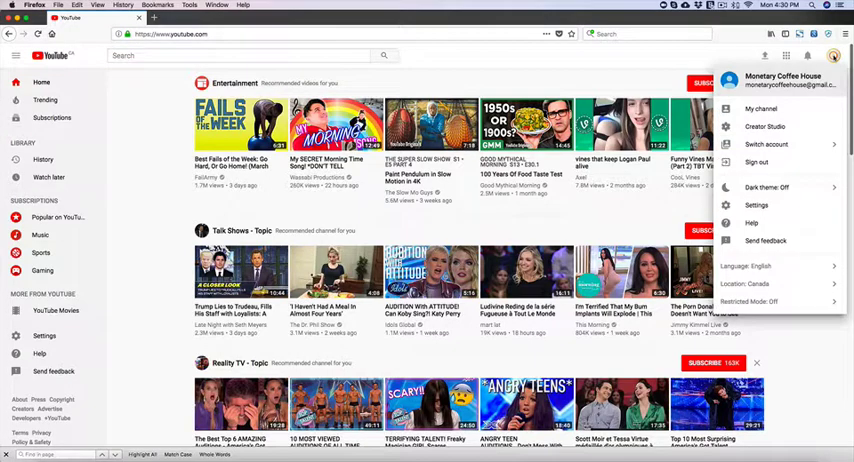
left_click(760, 108)
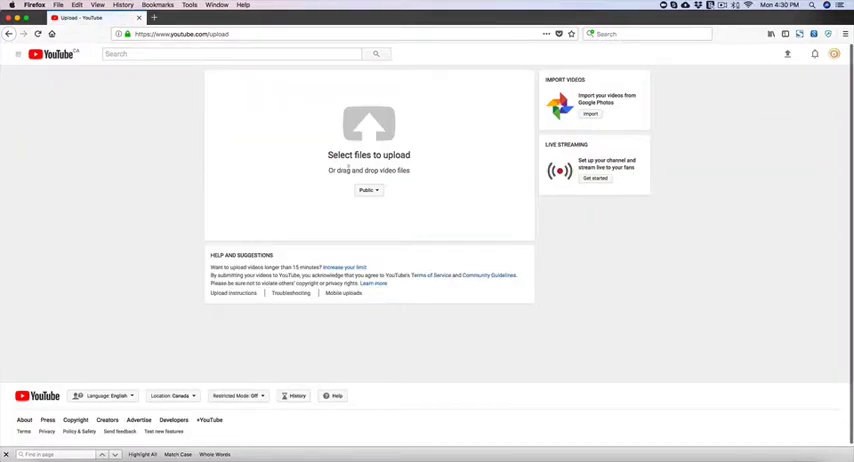
- Upload the 'How to upload youtube videos' file and set its visibility to Private
left_click(368, 156)
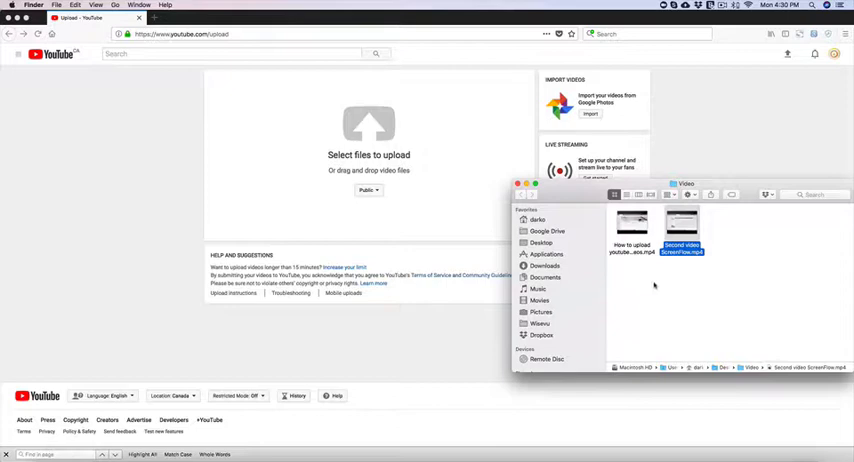
double_click(632, 224)
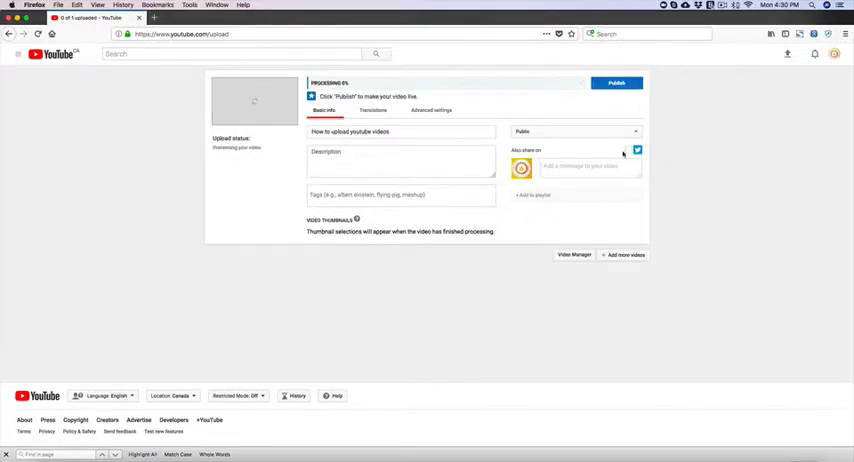
left_click(576, 132)
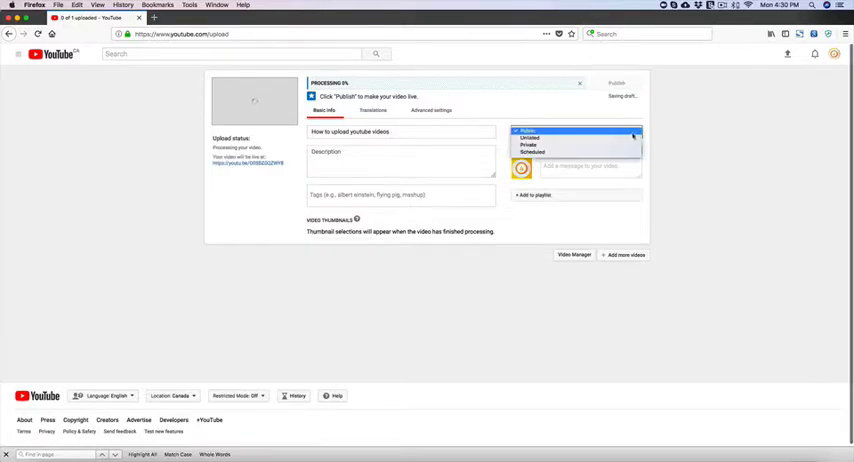
left_click(532, 152)
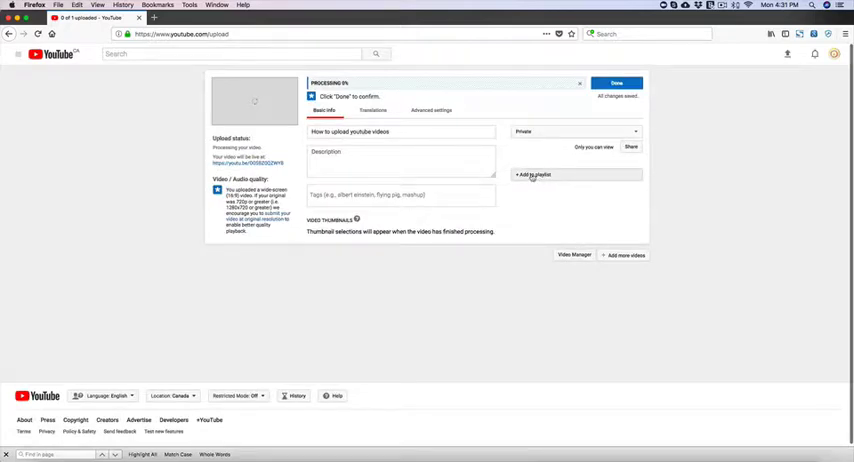
- Create a new 'Coffee House Recordings' playlist and add the uploaded video to it
left_click(534, 174)
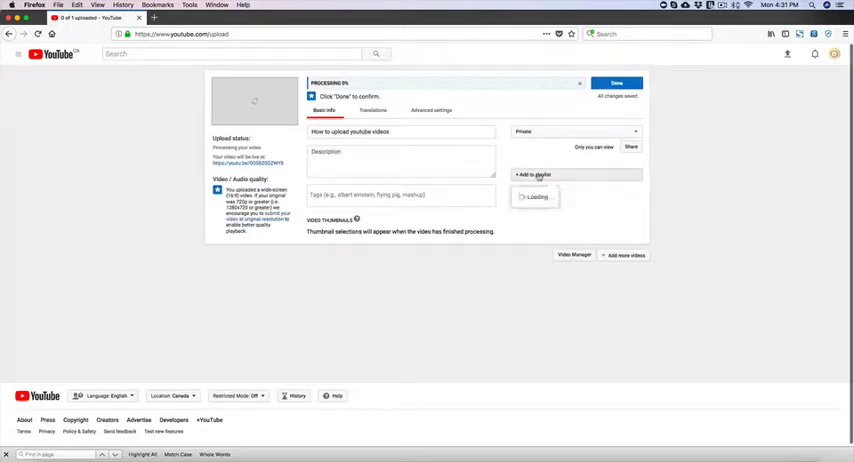
left_click(536, 174)
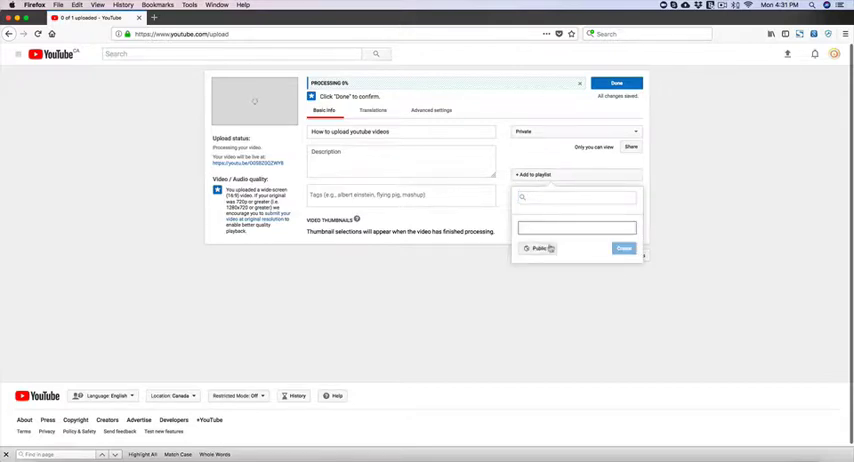
left_click(540, 248)
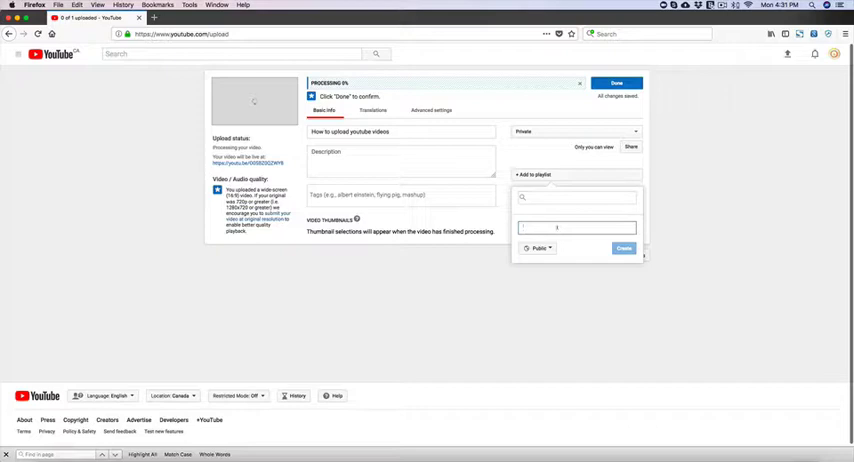
type("Co")
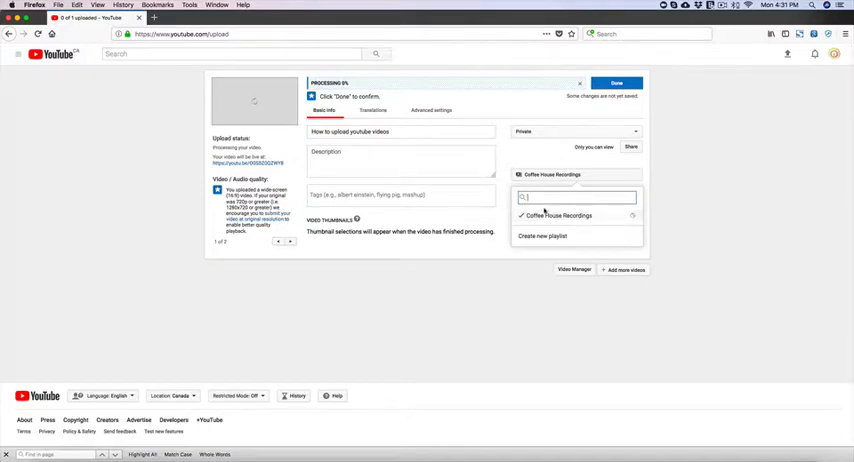
left_click(690, 220)
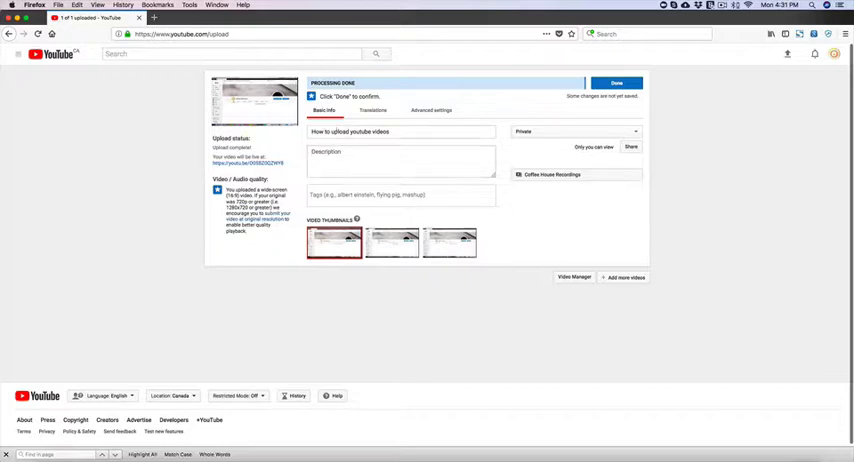
- Choose a thumbnail, save the video details with Done, and return to the YouTube home page
left_click(616, 82)
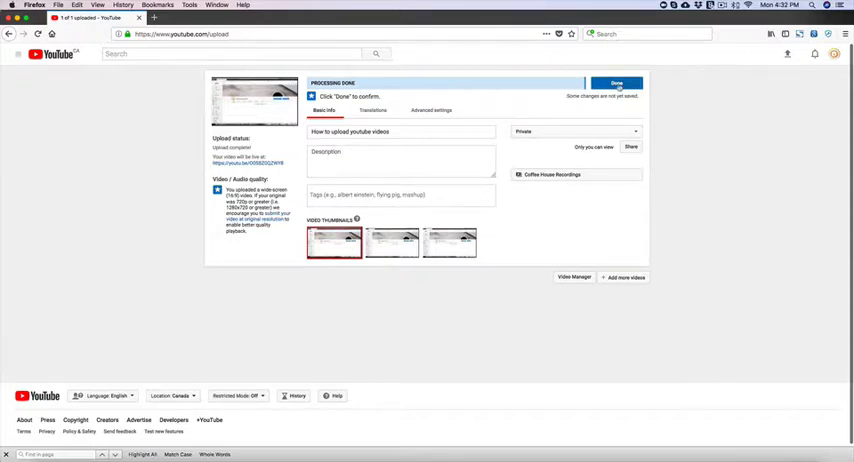
left_click(616, 84)
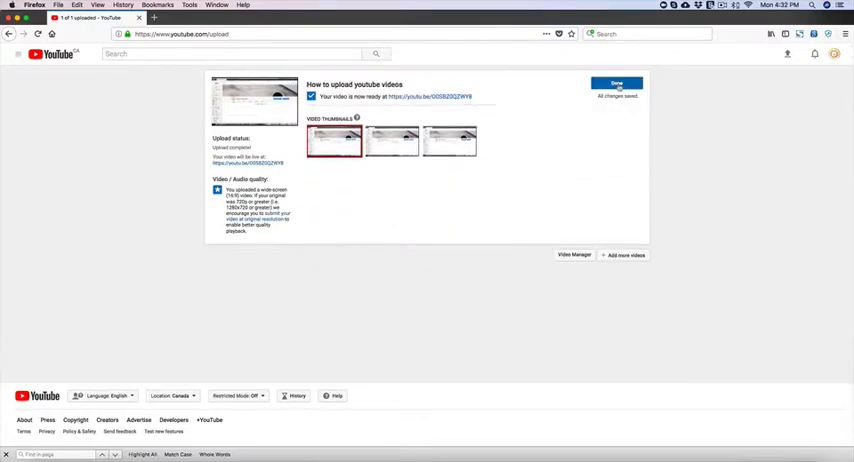
left_click(616, 84)
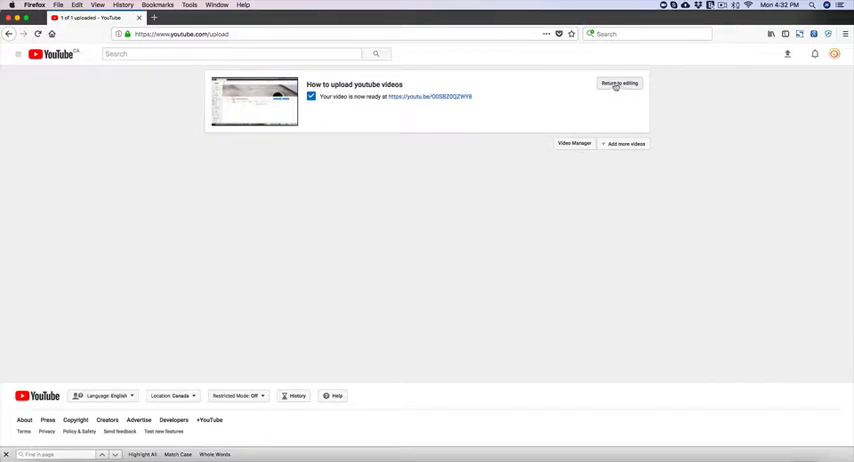
left_click(56, 56)
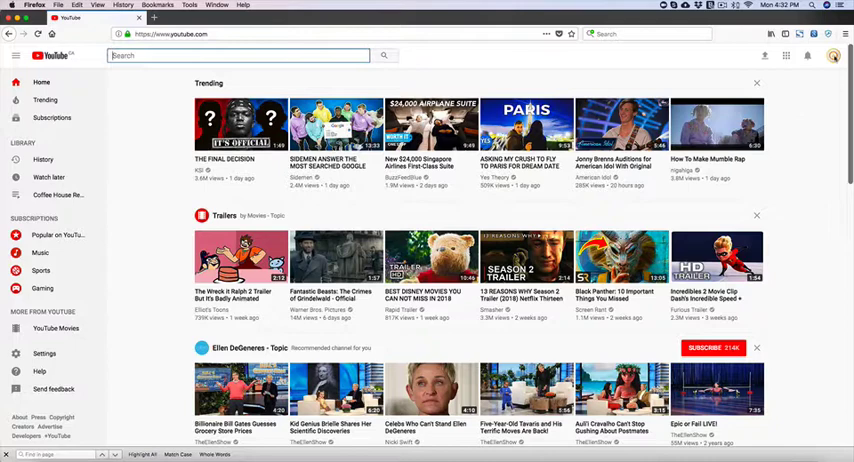
- From the channel's Playlists tab, play the Coffee House Recordings playlist
left_click(832, 56)
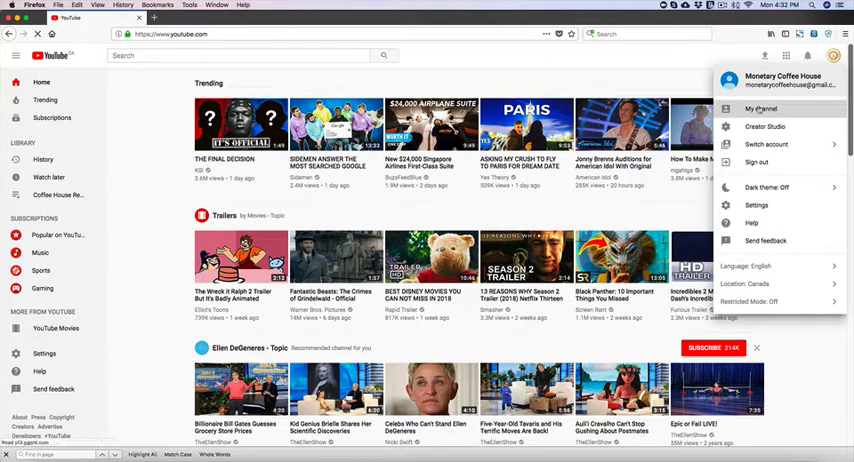
left_click(760, 110)
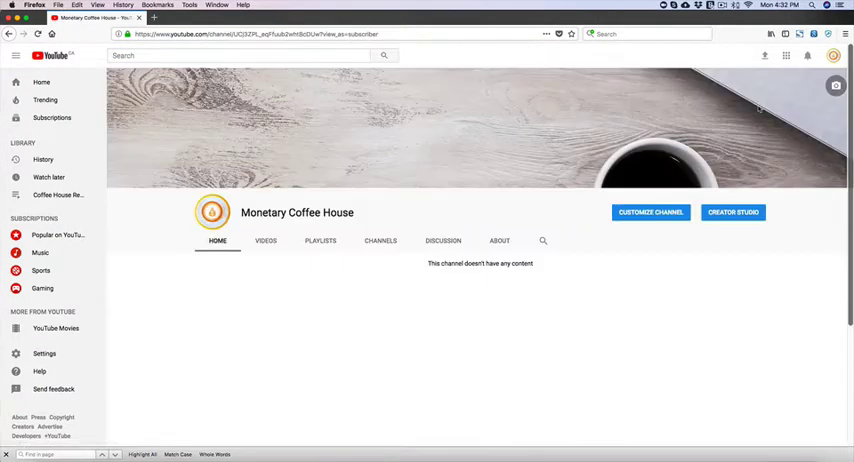
left_click(320, 240)
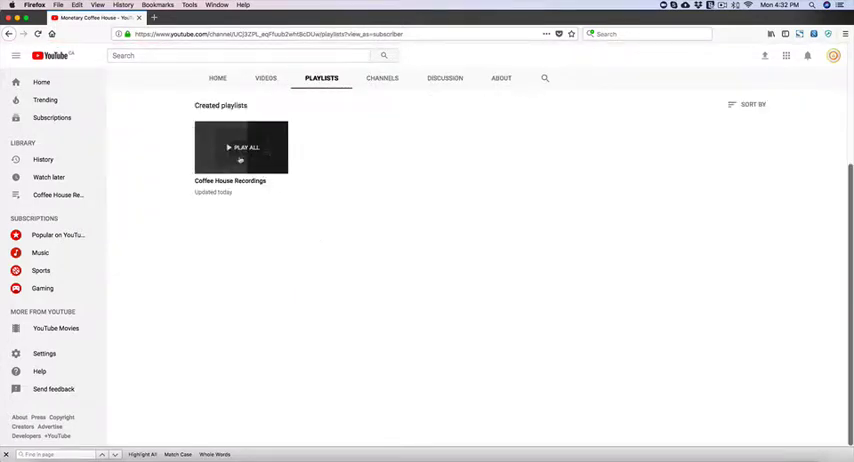
left_click(240, 148)
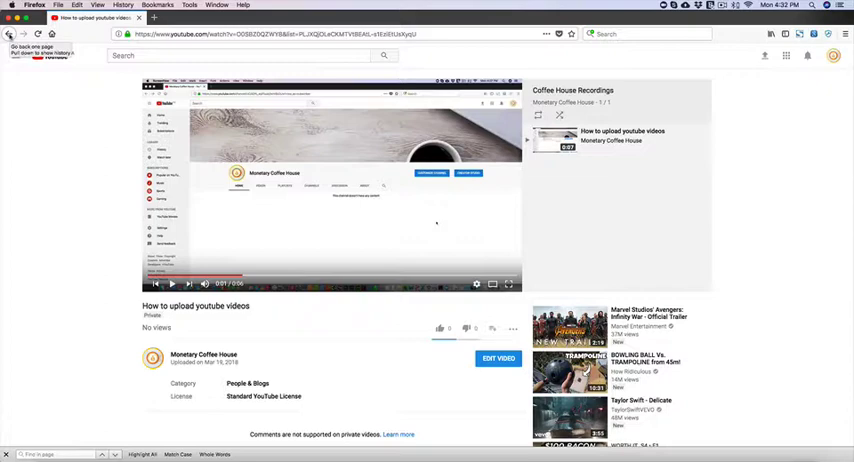
- Start a new Firefox private browsing window
left_click(844, 34)
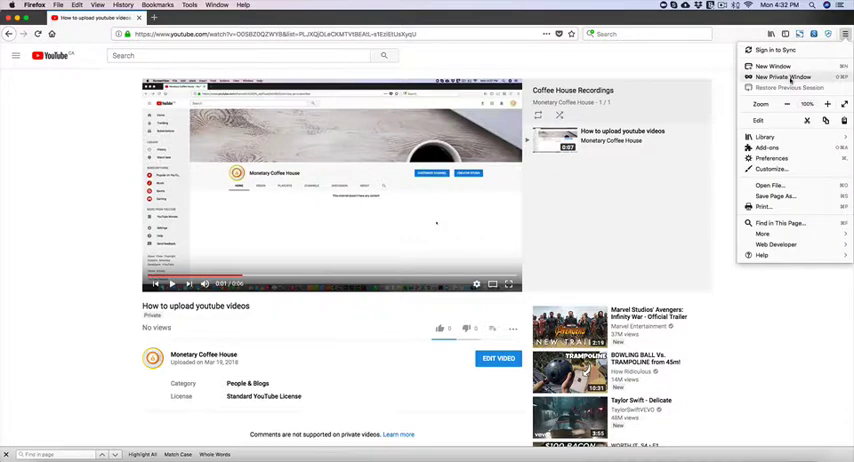
left_click(784, 76)
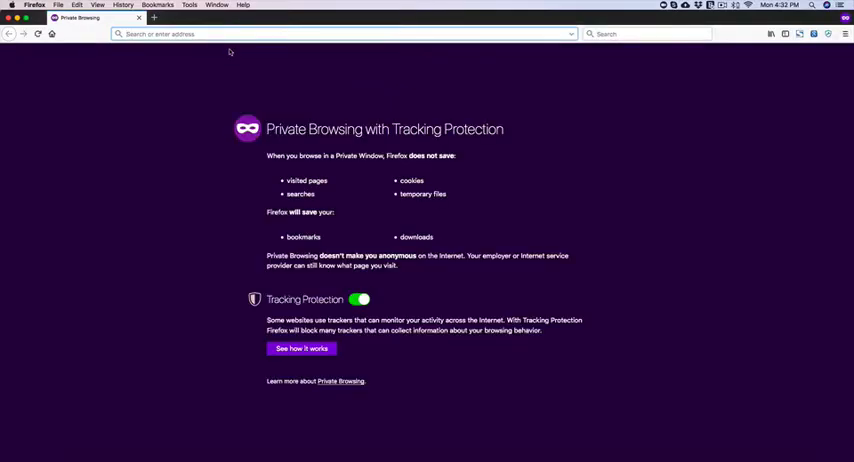
type("https://www.youtube.com/playlist?list=PLJXQjOLeCKMTVtBEAtL-s1Ezl81UsXyqU")
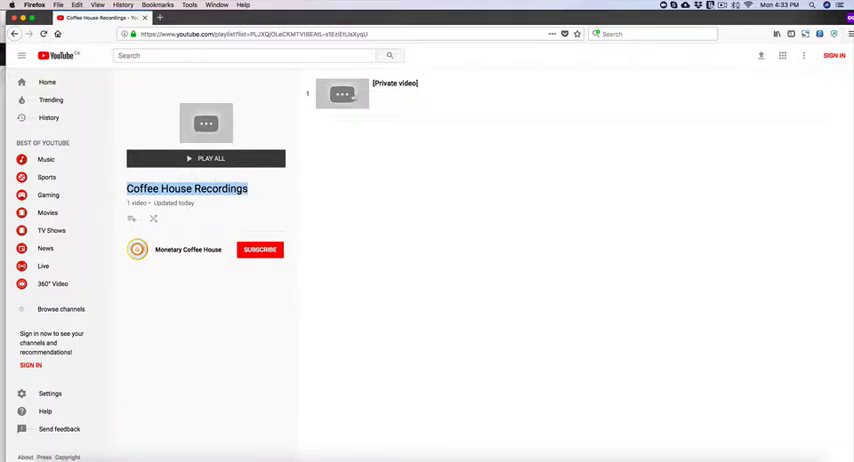
left_click(344, 94)
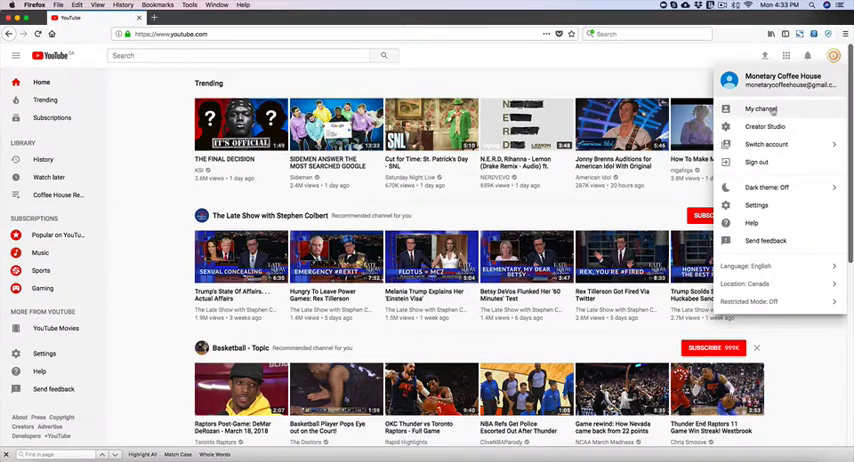
- Upload 'Second video ScreenFlow' into Coffee House Recordings, publish it, and return home
left_click(760, 108)
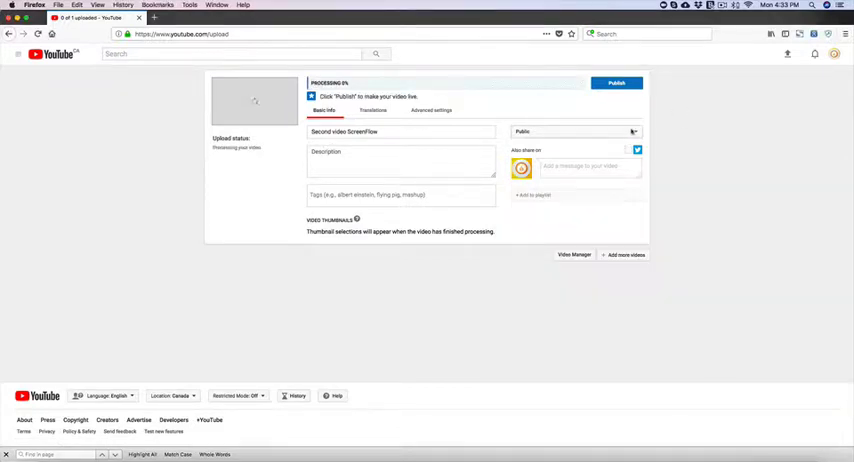
left_click(534, 196)
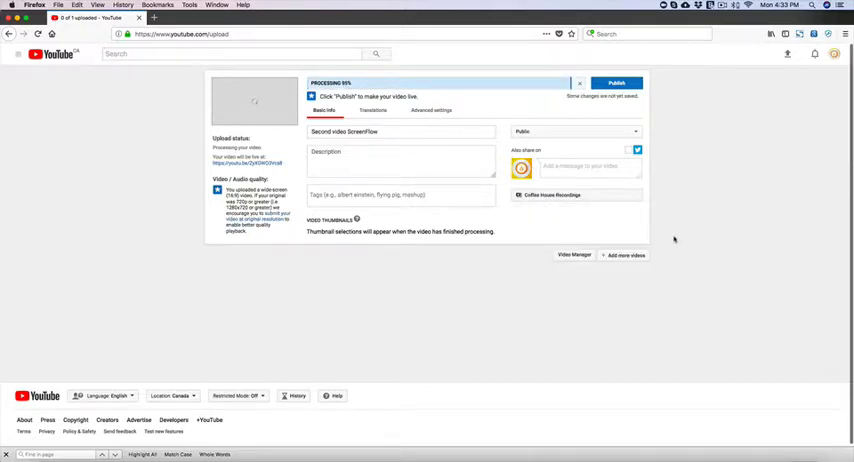
left_click(616, 84)
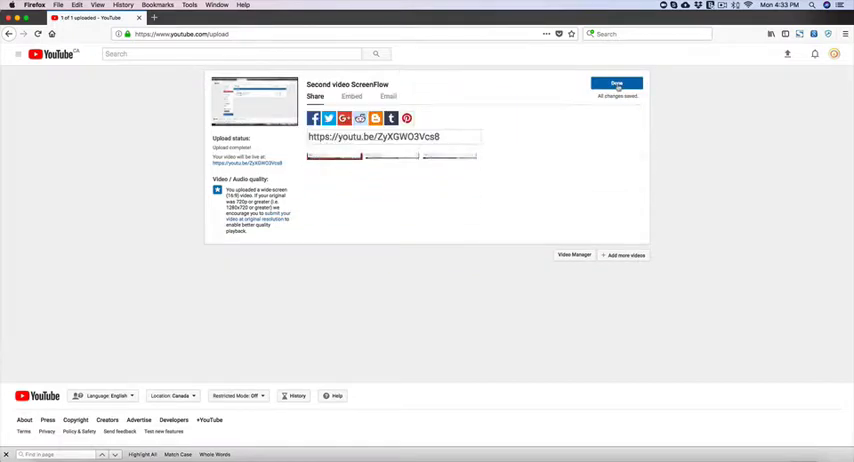
left_click(616, 84)
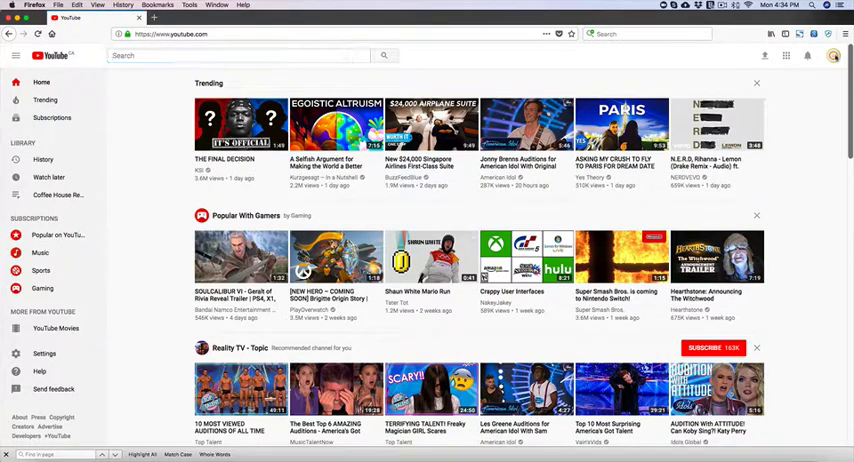
left_click(834, 56)
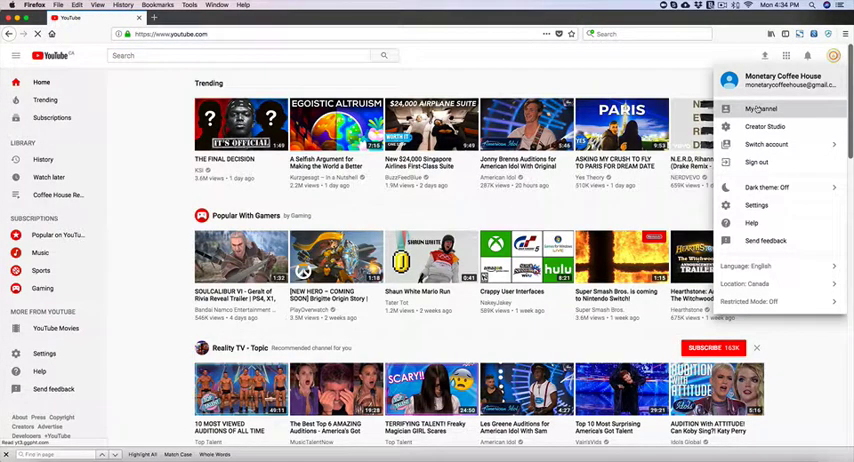
left_click(760, 108)
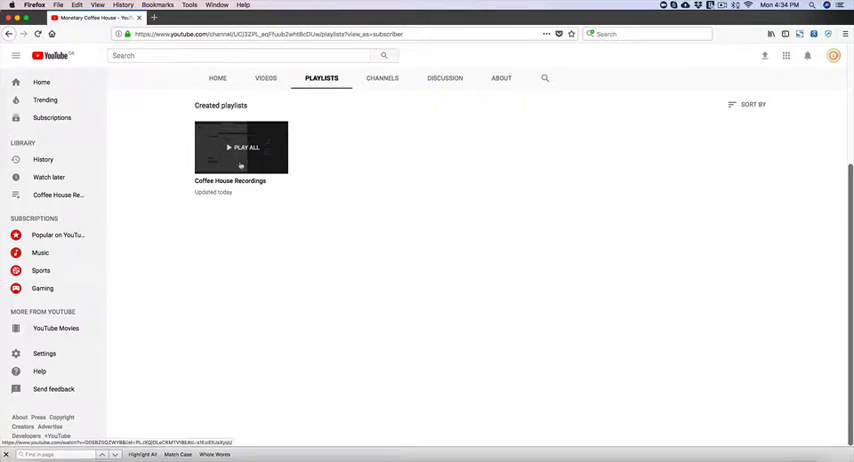
left_click(240, 148)
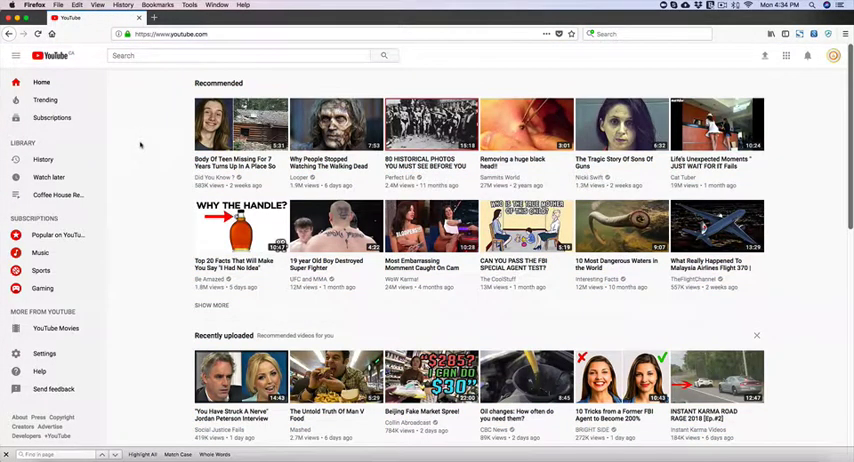
left_click(832, 56)
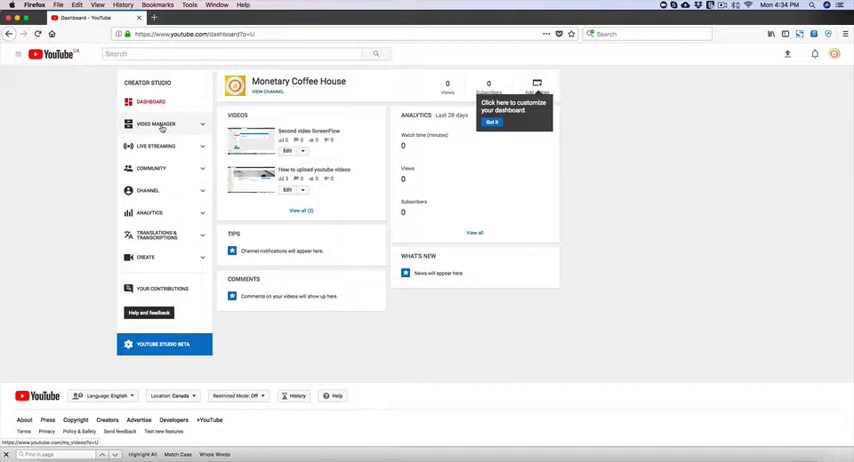
- List the uploads in Video Manager and open 'How to upload youtube videos' for editing
left_click(156, 124)
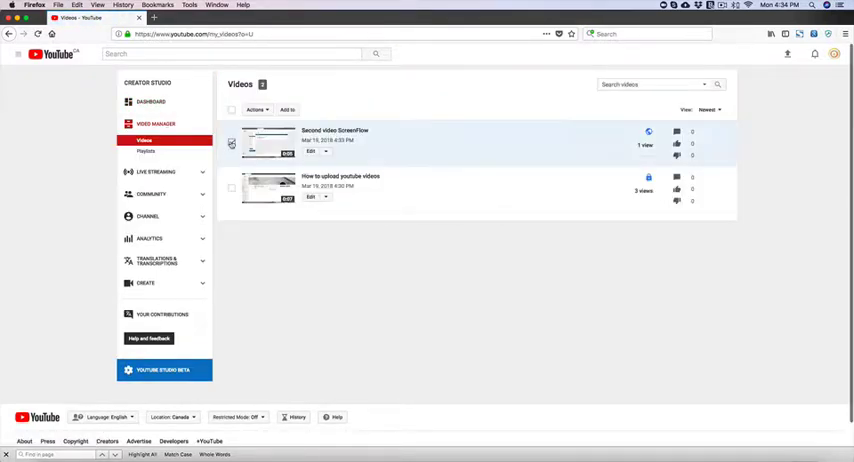
left_click(256, 108)
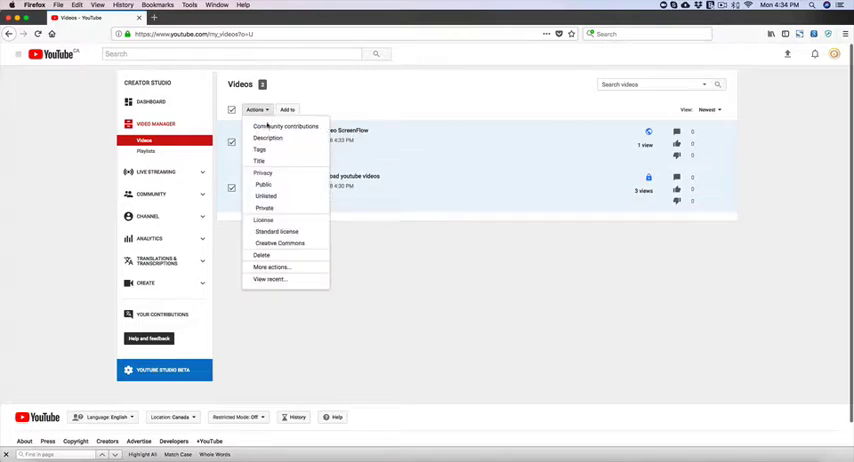
left_click(256, 110)
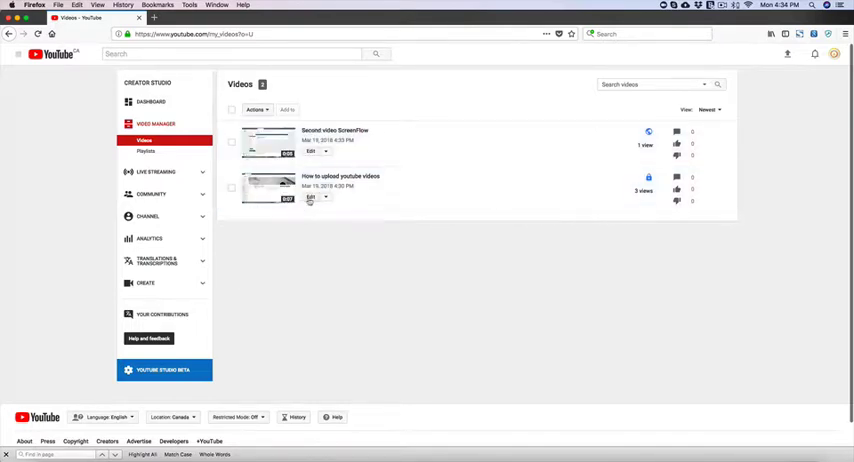
left_click(312, 196)
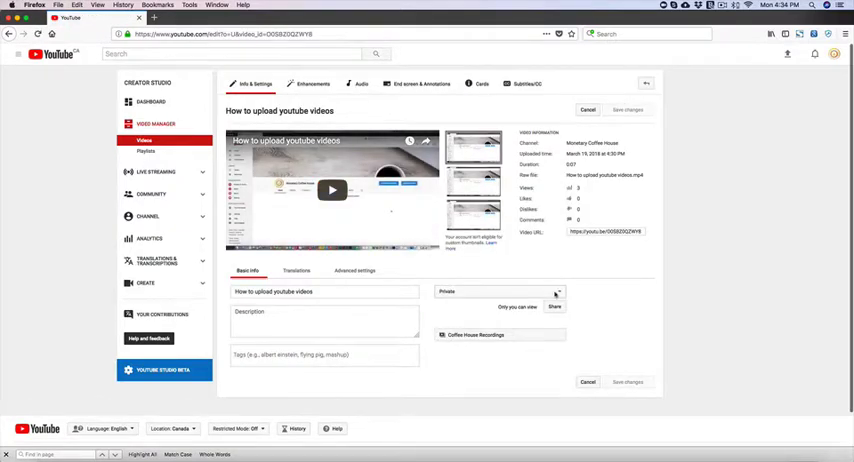
left_click(554, 308)
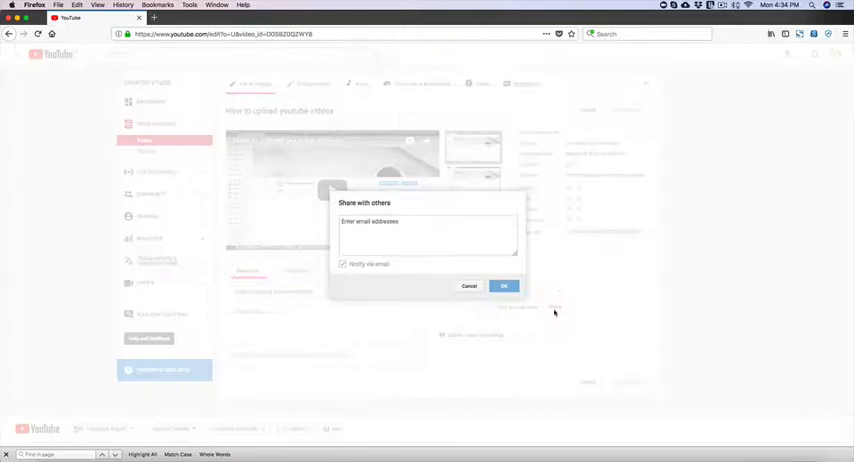
left_click(470, 286)
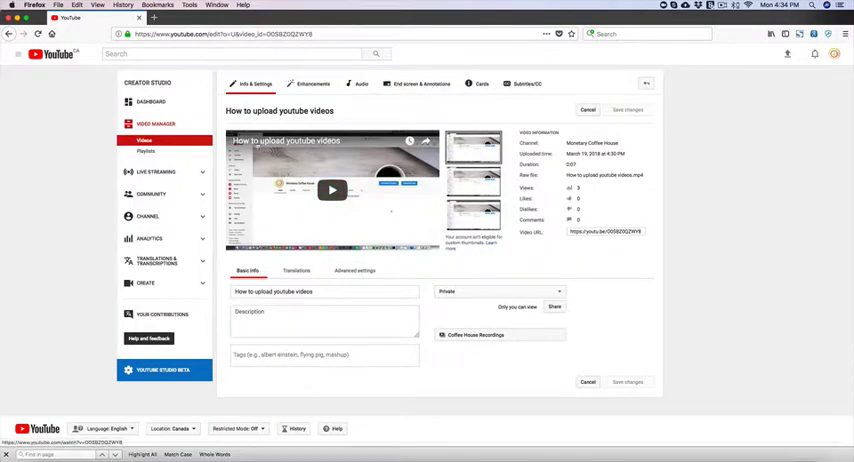
left_click(146, 152)
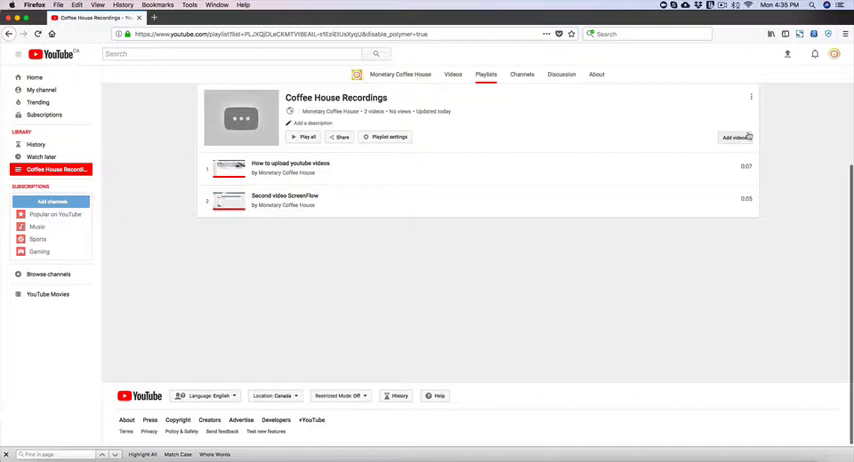
- Go to the Monetary Coffee House channel home showing Second video ScreenFlow under Uploads
left_click(750, 96)
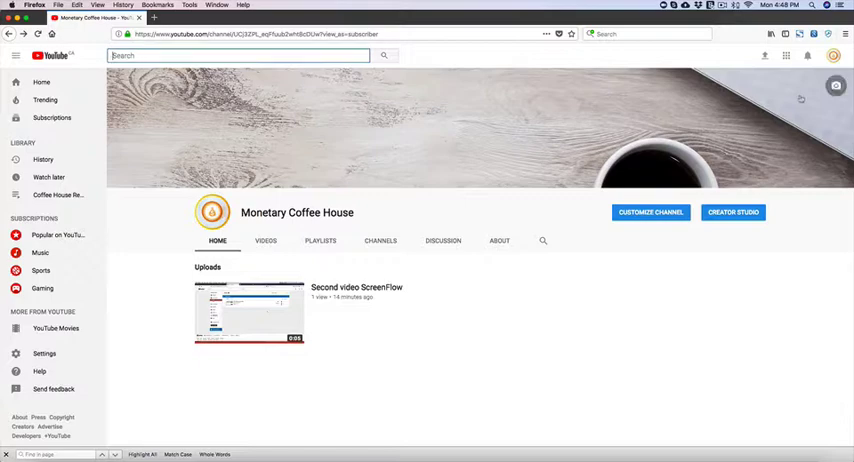
- Reach the Monetary Coffee House account settings overview via the avatar menu
left_click(832, 56)
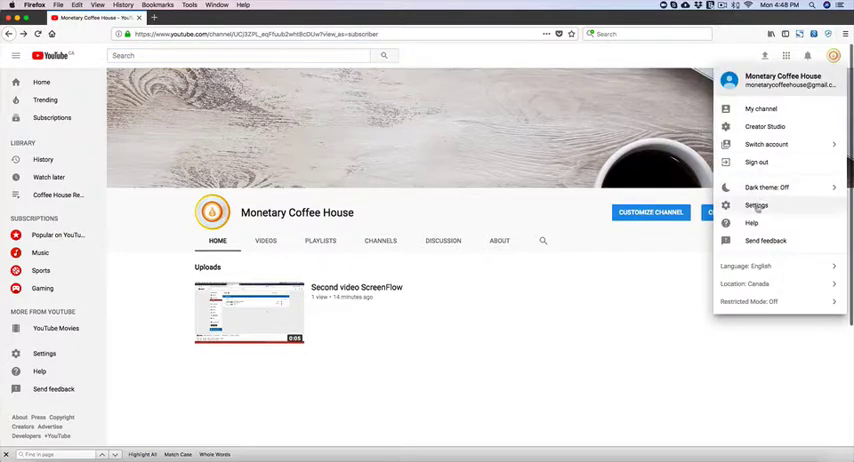
left_click(756, 204)
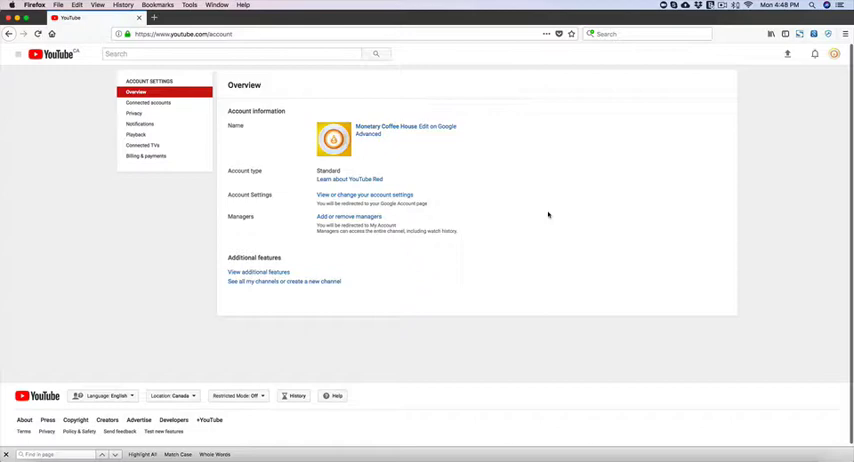
mouse_move(348, 216)
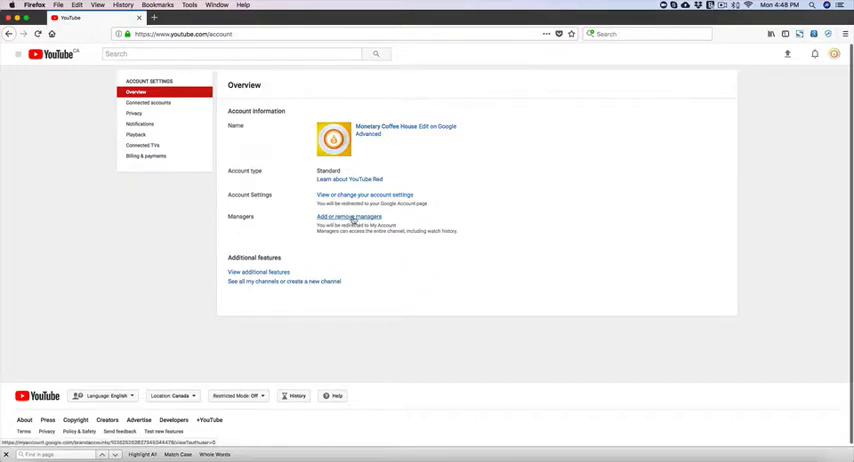
- Reach the add-new-user form under Manage permissions for the Monetary Coffee House brand account
left_click(348, 216)
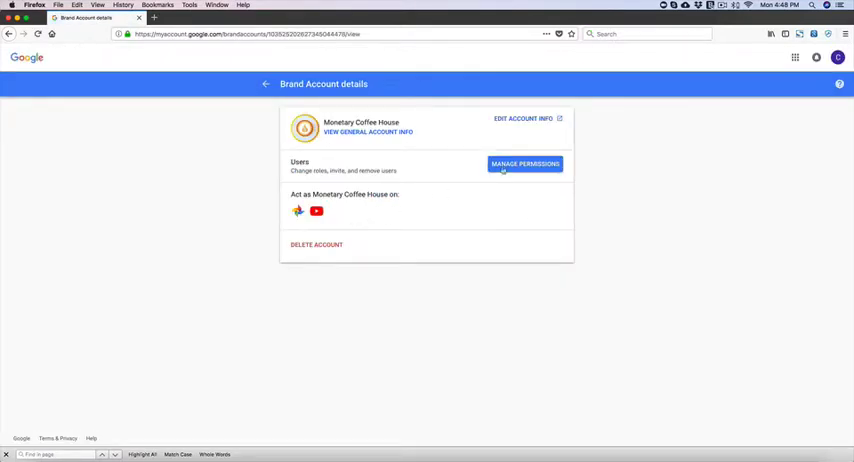
left_click(524, 164)
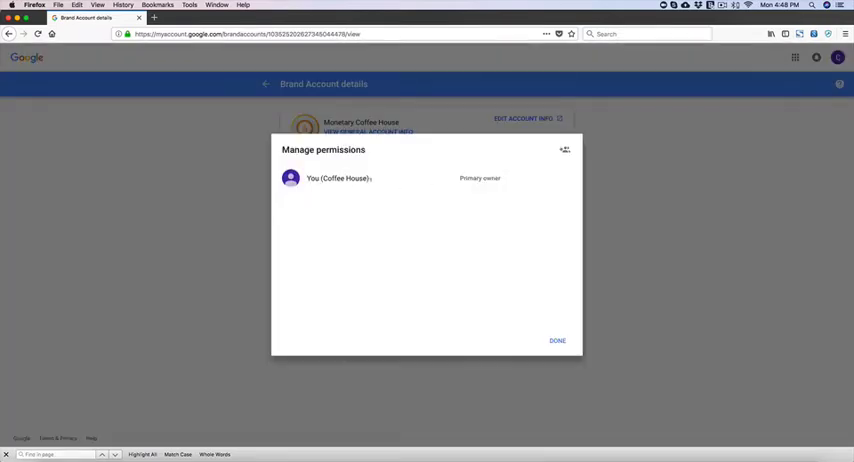
left_click(564, 148)
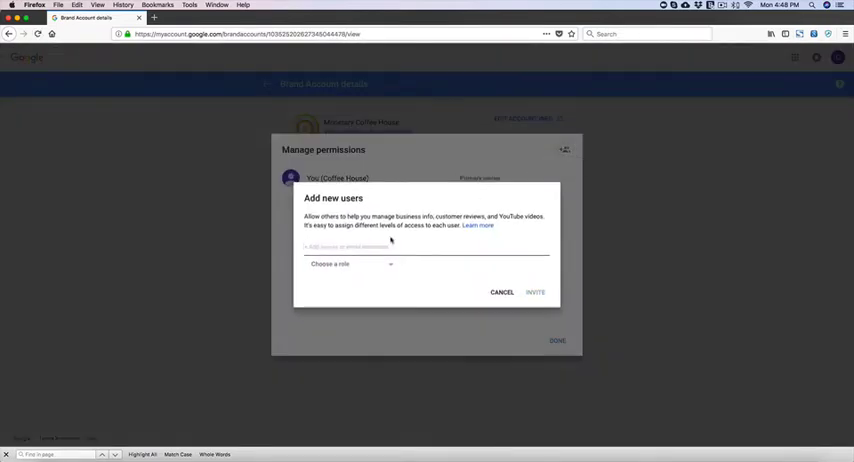